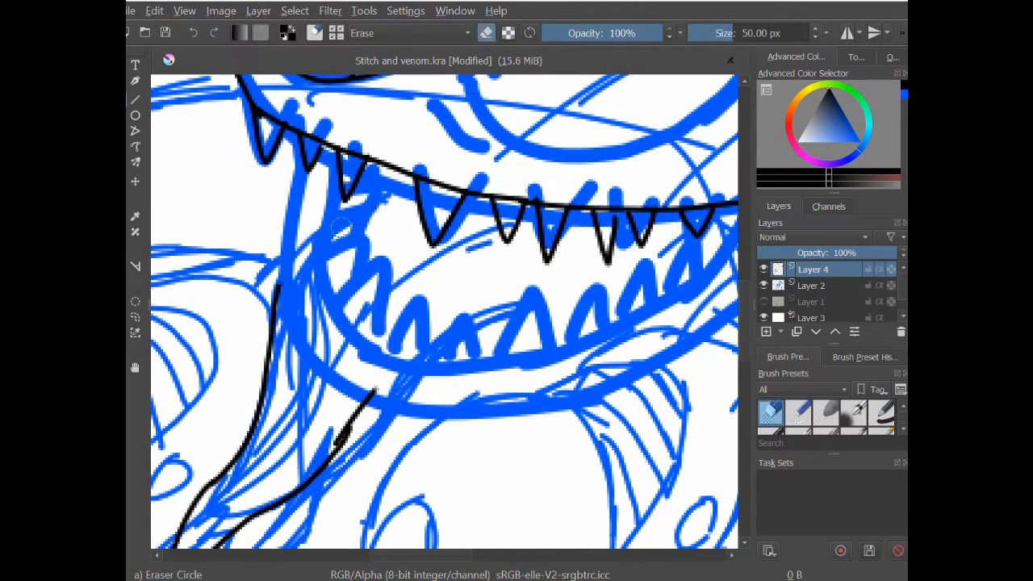
Erase stray and overlapping ink strokes around the teeth, mouth and arm
click(882, 416)
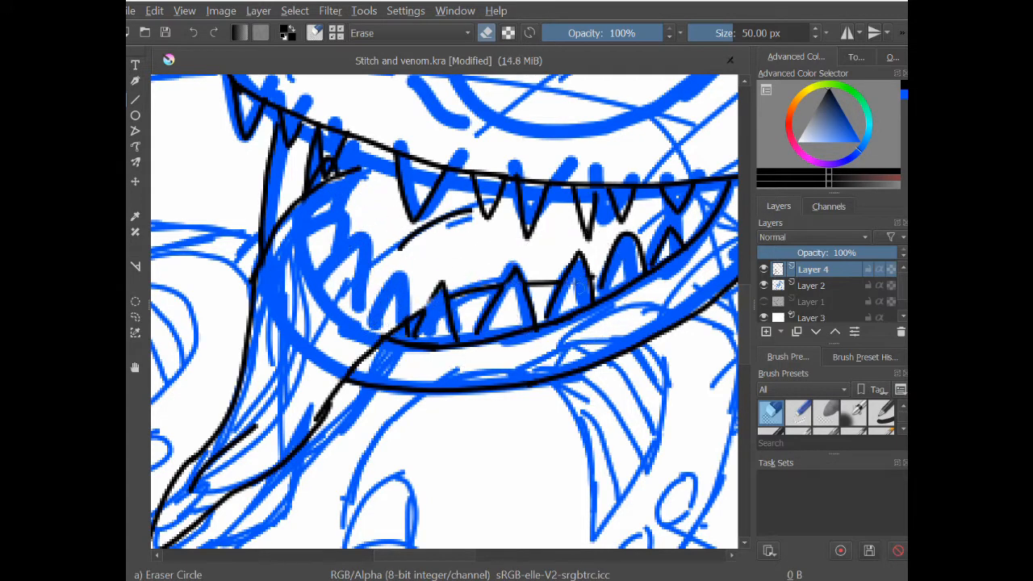
click(881, 415)
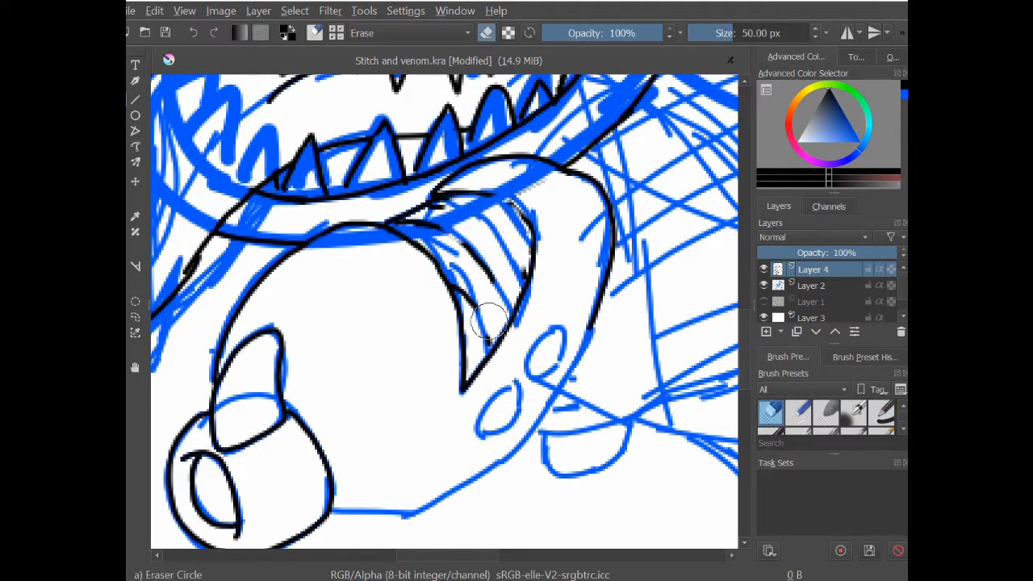
click(882, 416)
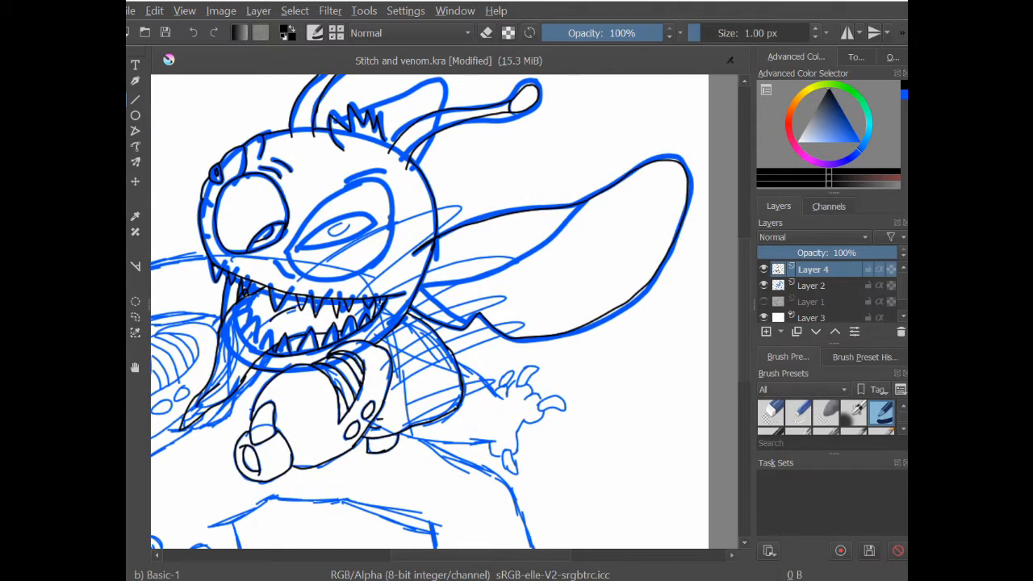
Set the brush size to 1.00 px and ink the small claws
drag(428, 290, 589, 197)
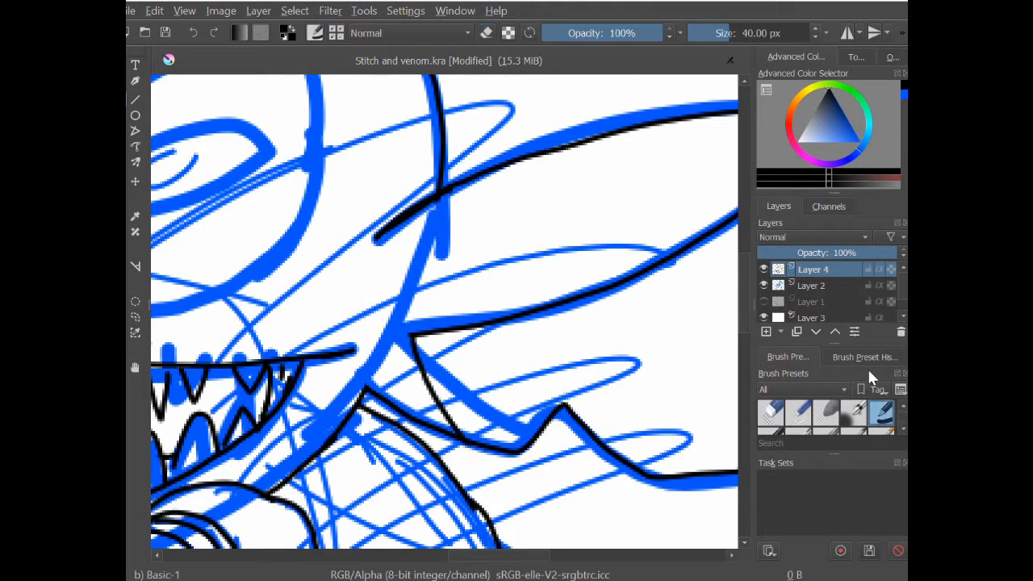
text(1.00)
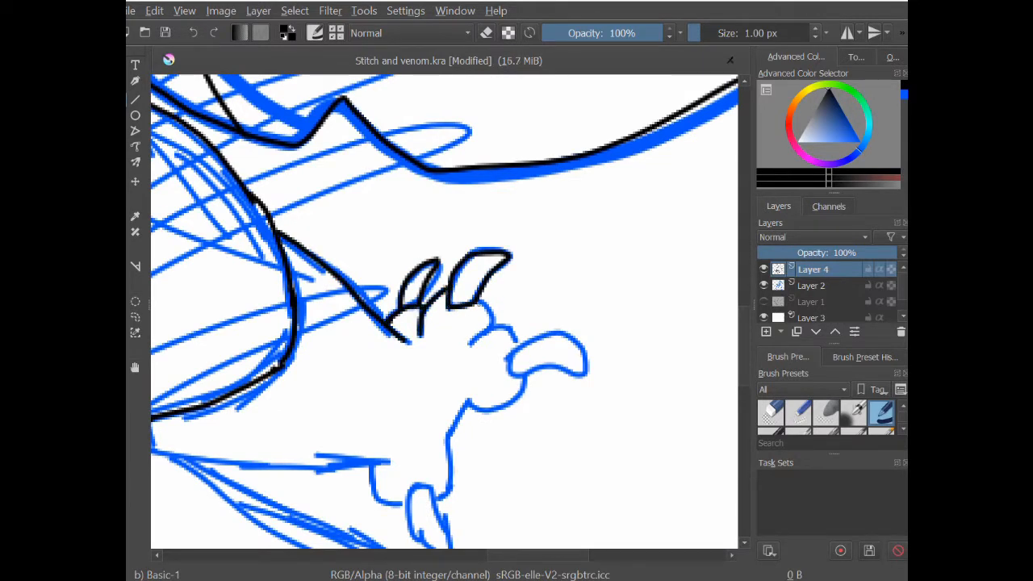
drag(480, 311, 581, 375)
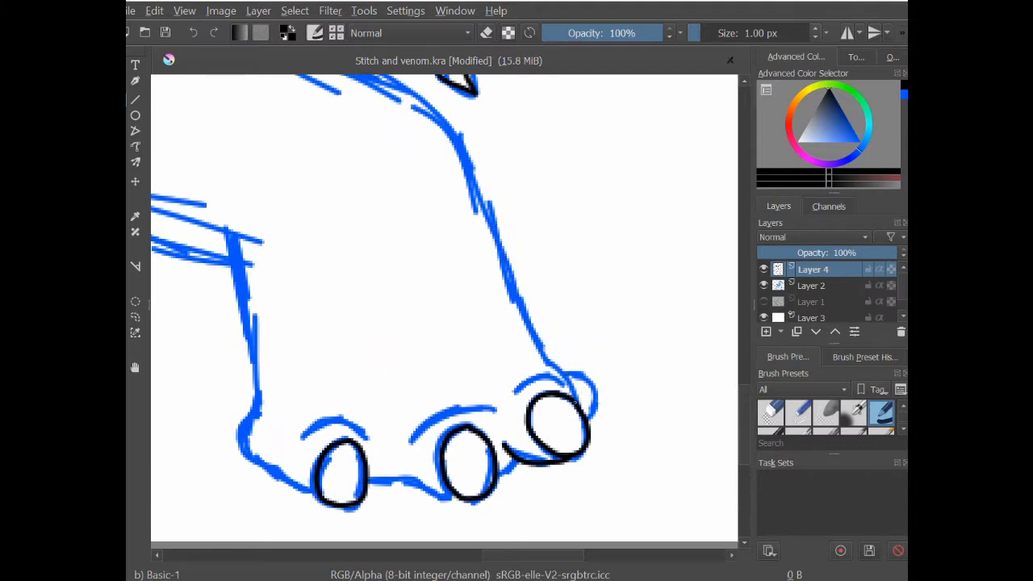
Ink the black line along the leg, then scroll the canvas
drag(496, 218, 593, 404)
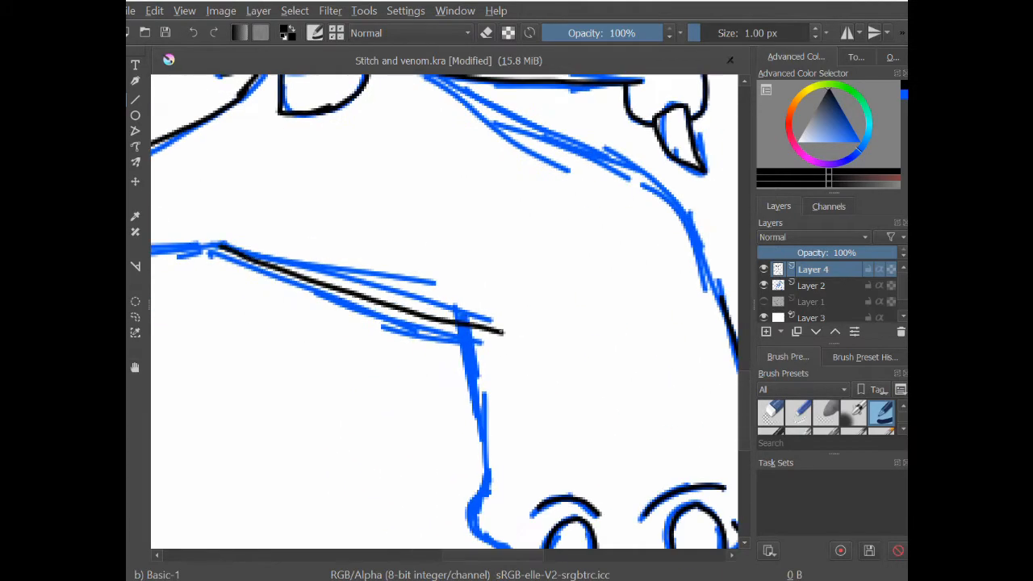
scroll(down, 3)
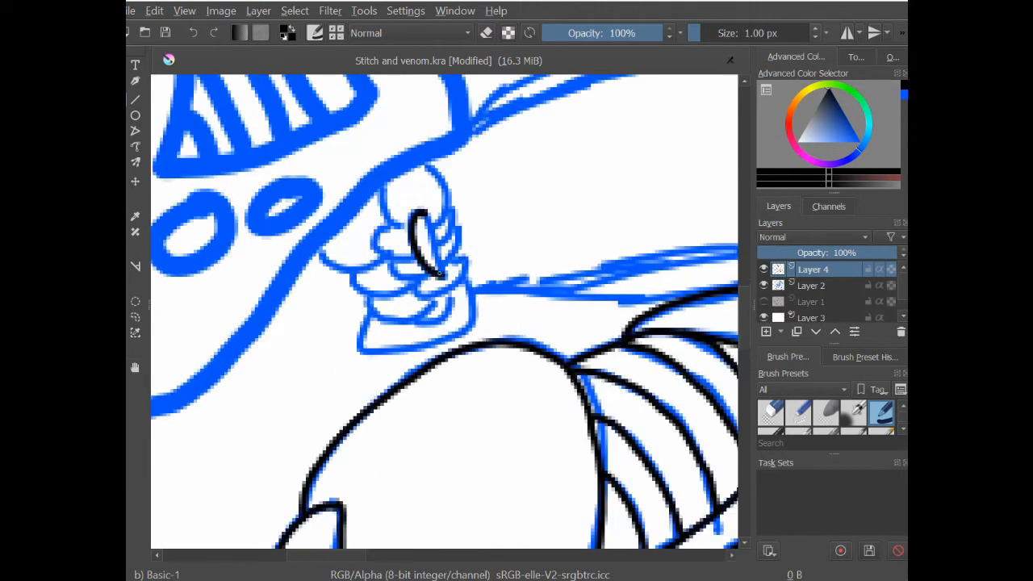
Ink the remaining finger detail to finish the line art
drag(420, 218, 436, 290)
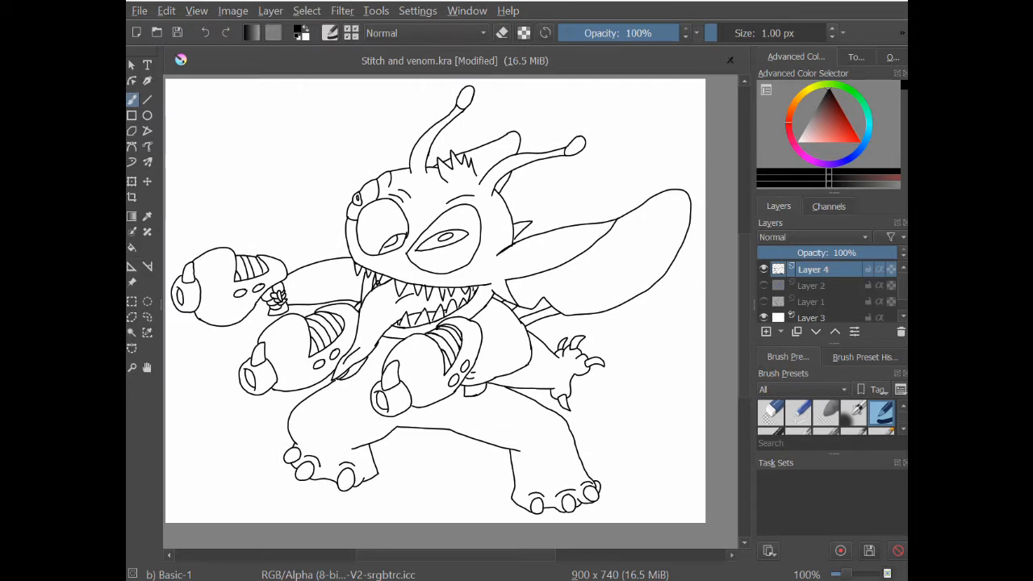
Add a new layer for the solid black fill
click(811, 285)
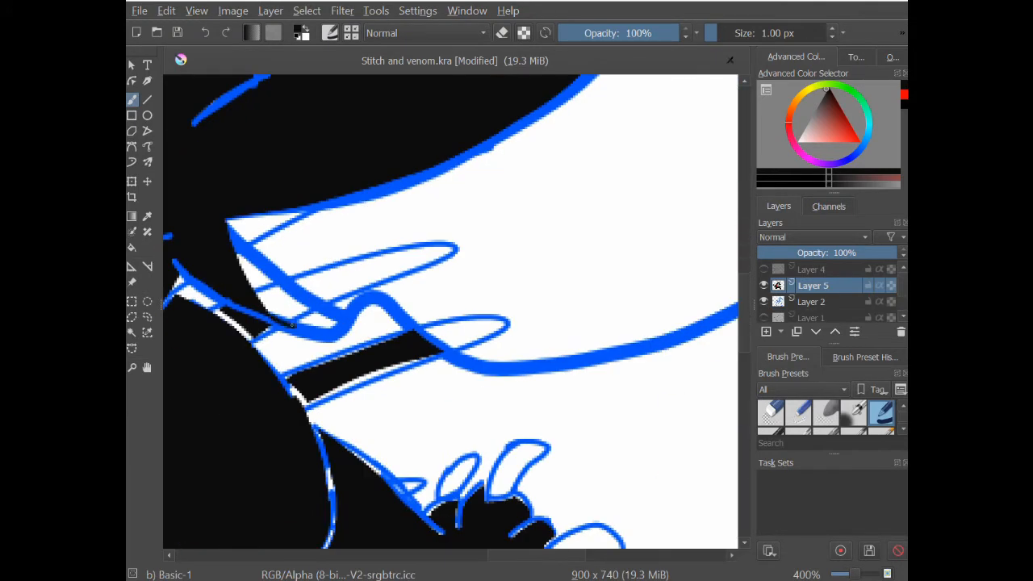
Fill the gap near the hand with black and adjust the layers
drag(275, 330, 452, 355)
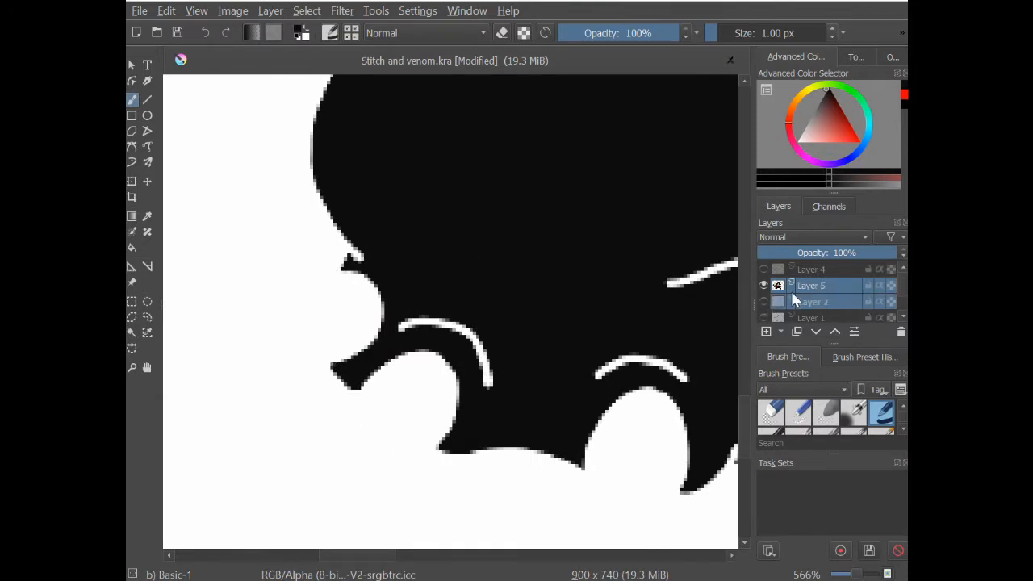
click(812, 285)
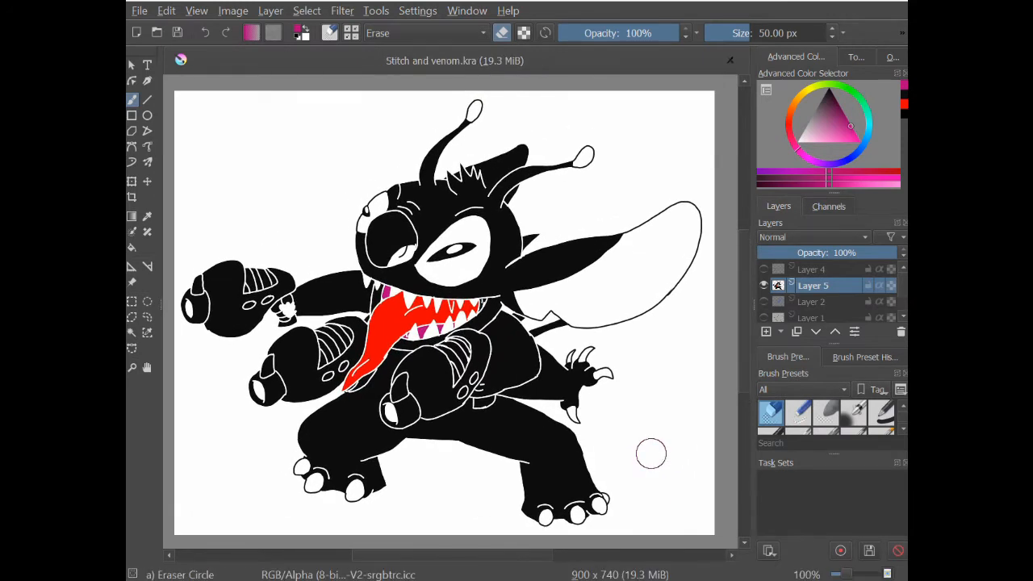
mouse_move(646, 458)
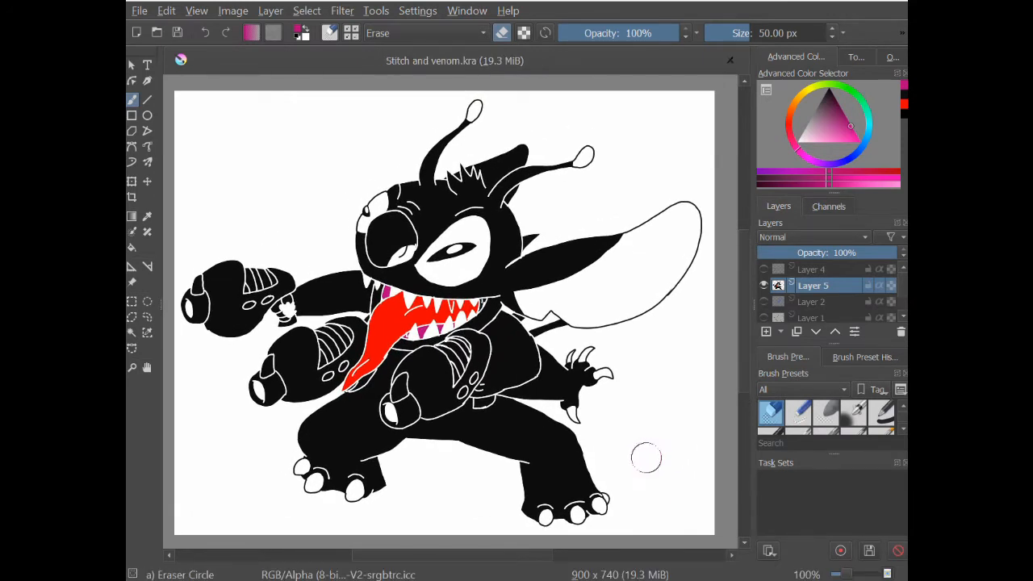
mouse_move(641, 436)
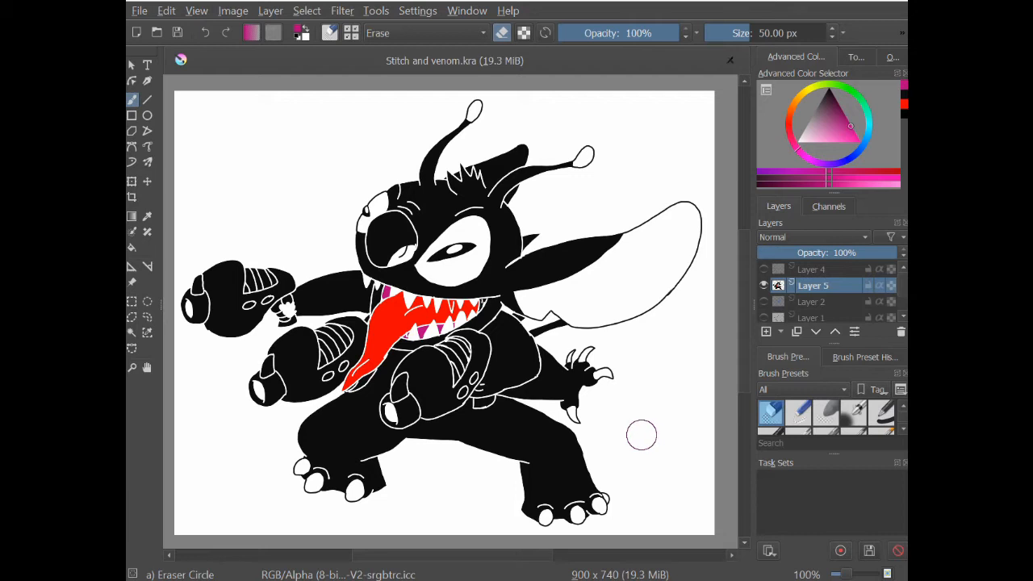